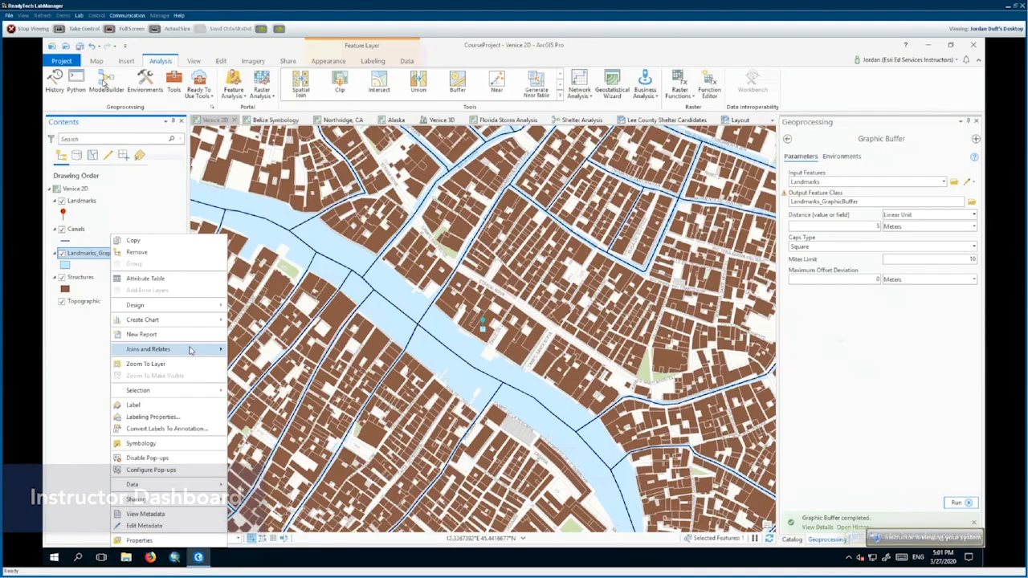
Show the workbook's bookmarks and jump to the Lesson 1 'Lesson review' page (41 of 203)
{"action": "left_click", "coordinate": [145, 363]}
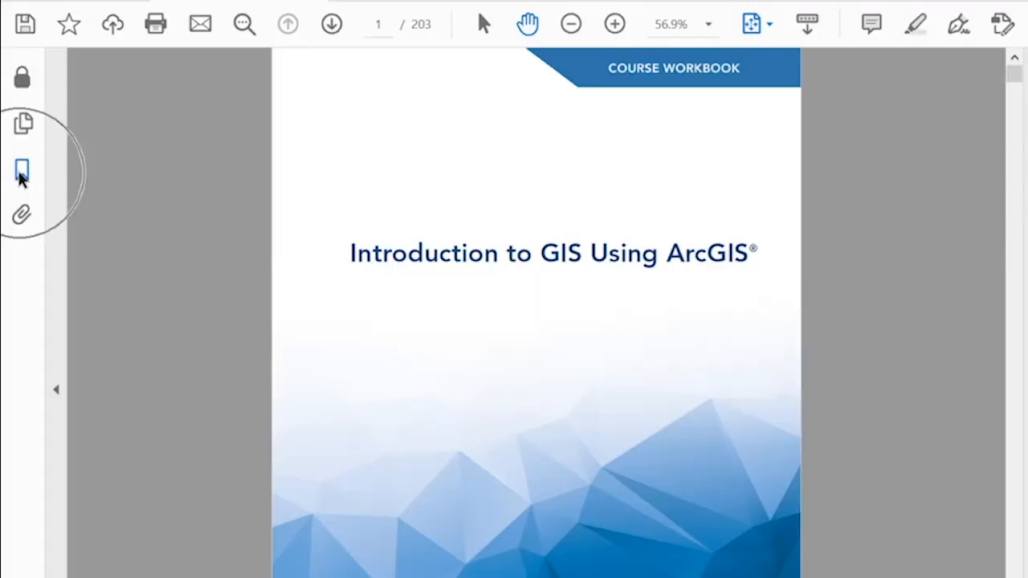
{"action": "left_click", "coordinate": [22, 171]}
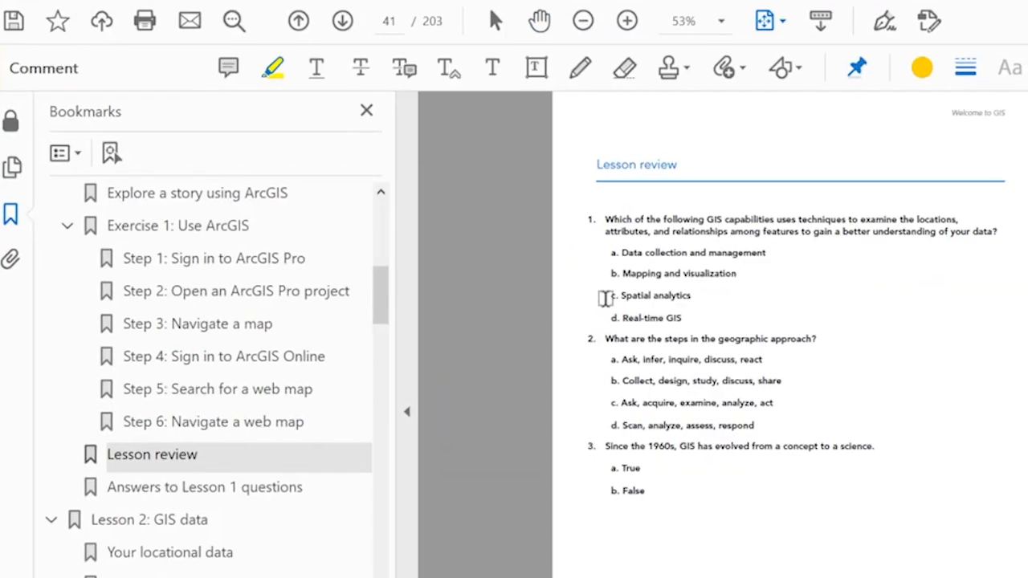